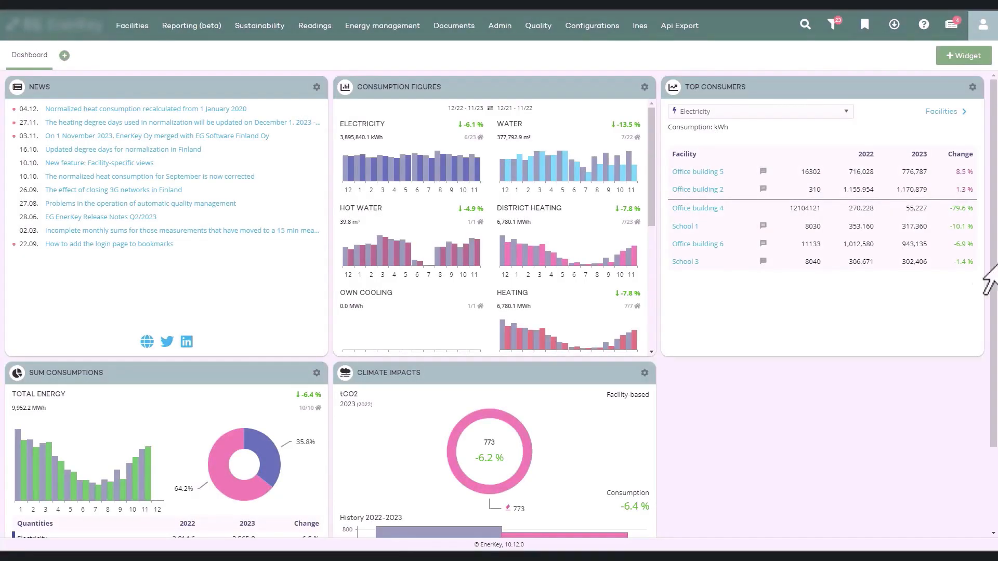
# - Show the account menu from the user avatar in the top-right corner
pyautogui.click(987, 24)
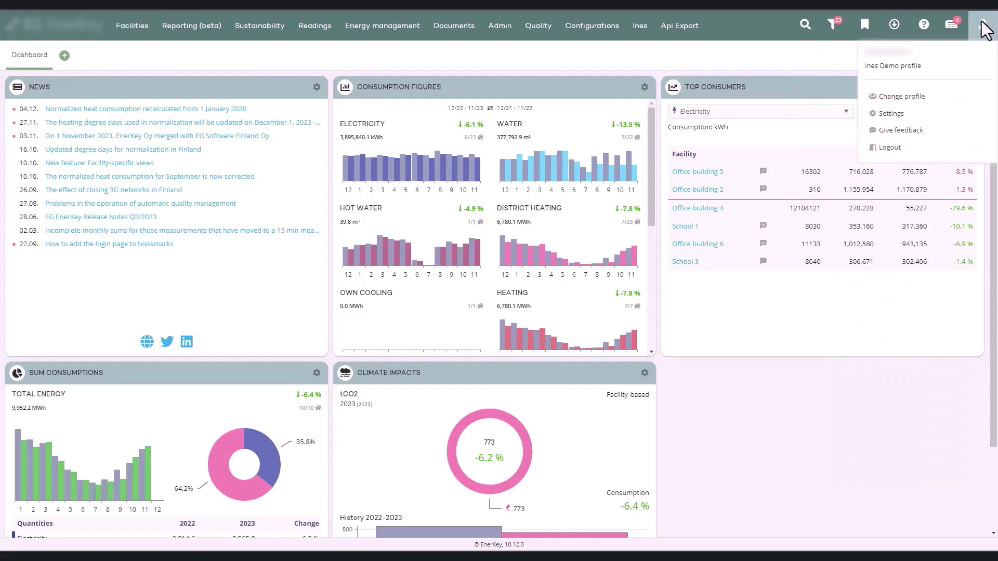
pyautogui.moveTo(938, 98)
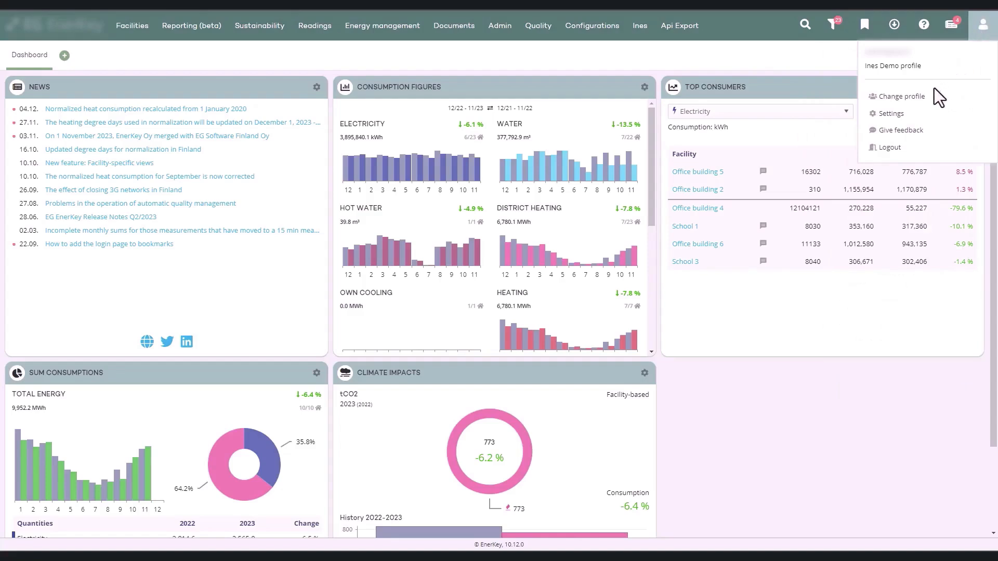
pyautogui.moveTo(892, 113)
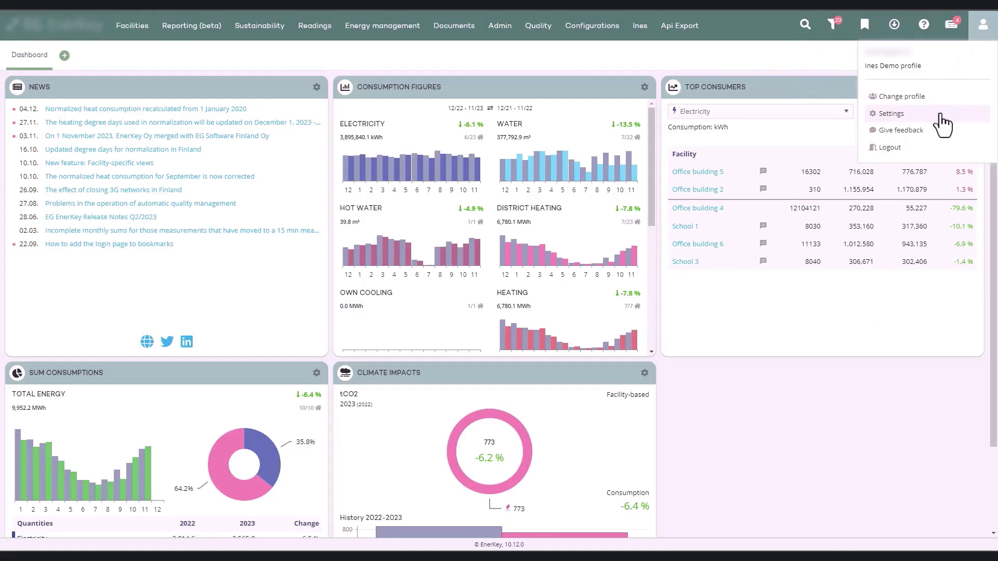
pyautogui.moveTo(897, 130)
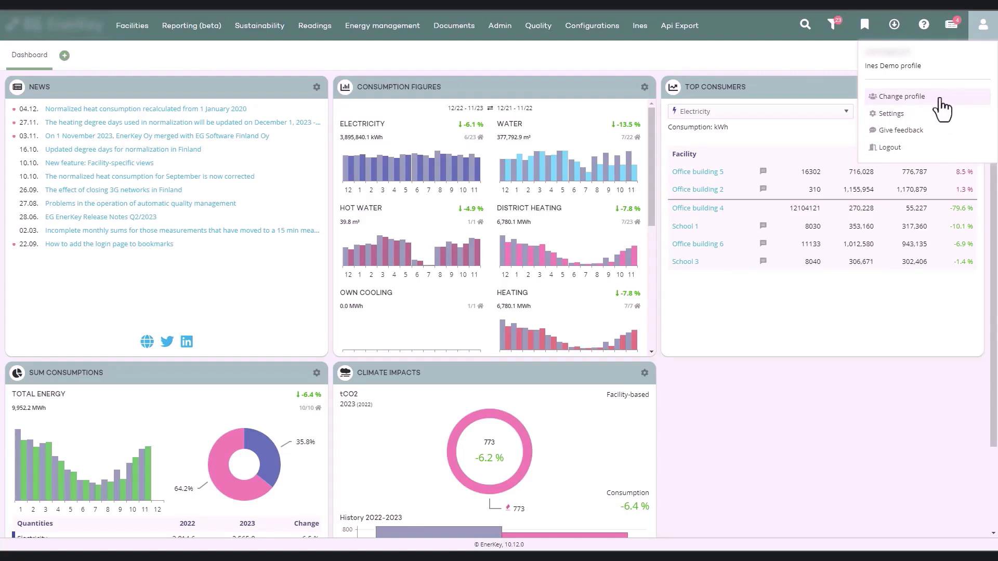
# - Choose Change profile and focus the Profile name search field
pyautogui.click(900, 95)
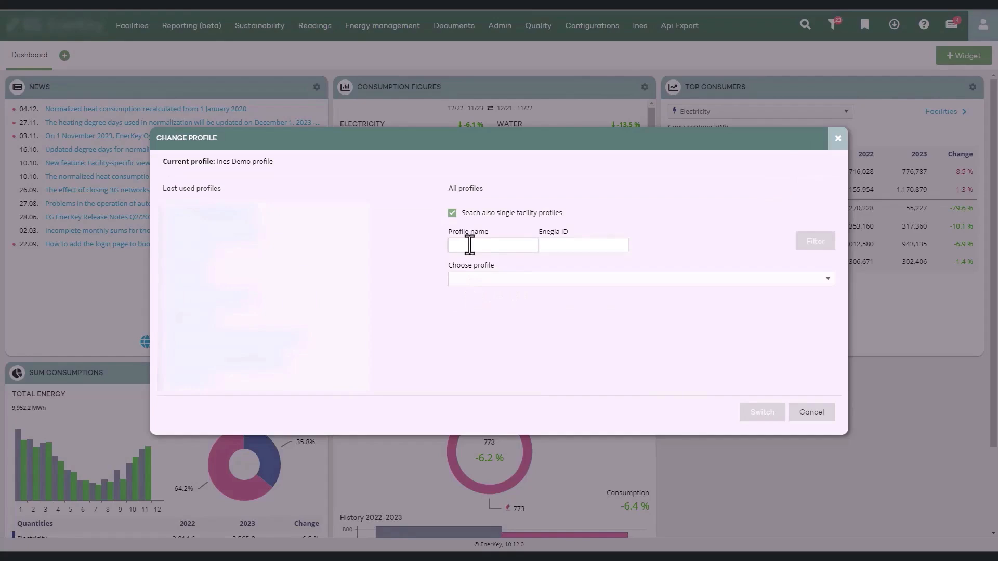
pyautogui.moveTo(449, 253)
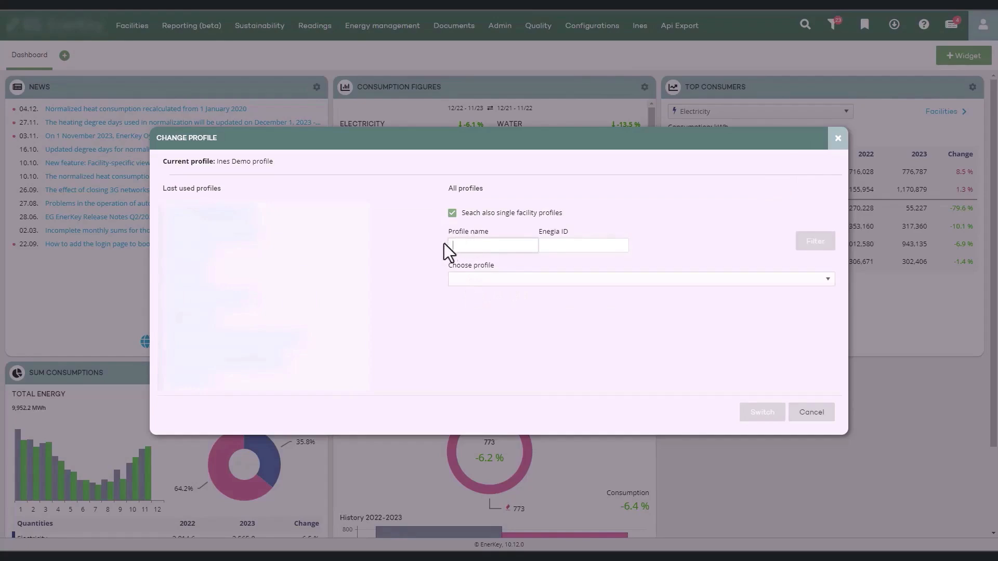
pyautogui.click(491, 246)
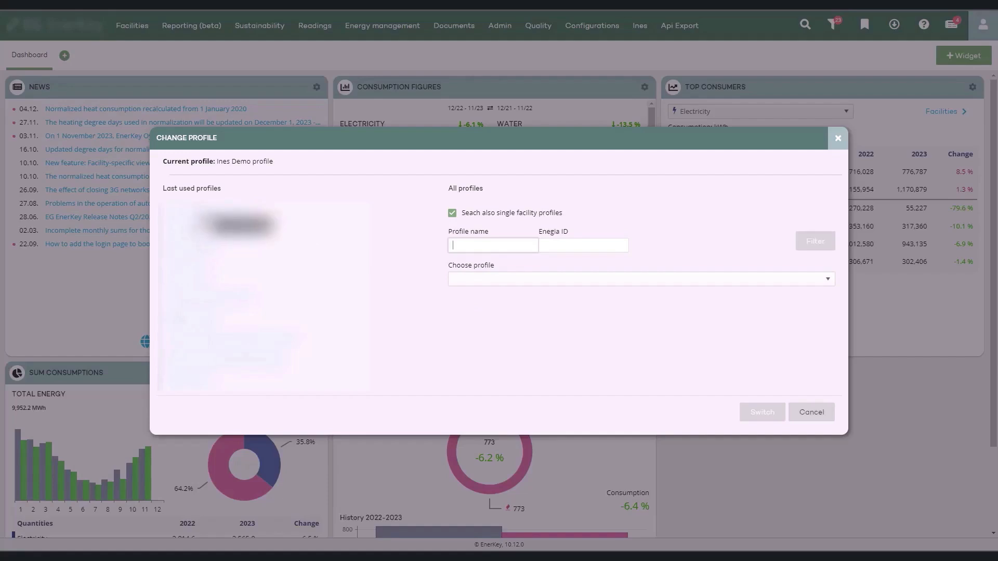
pyautogui.moveTo(693, 372)
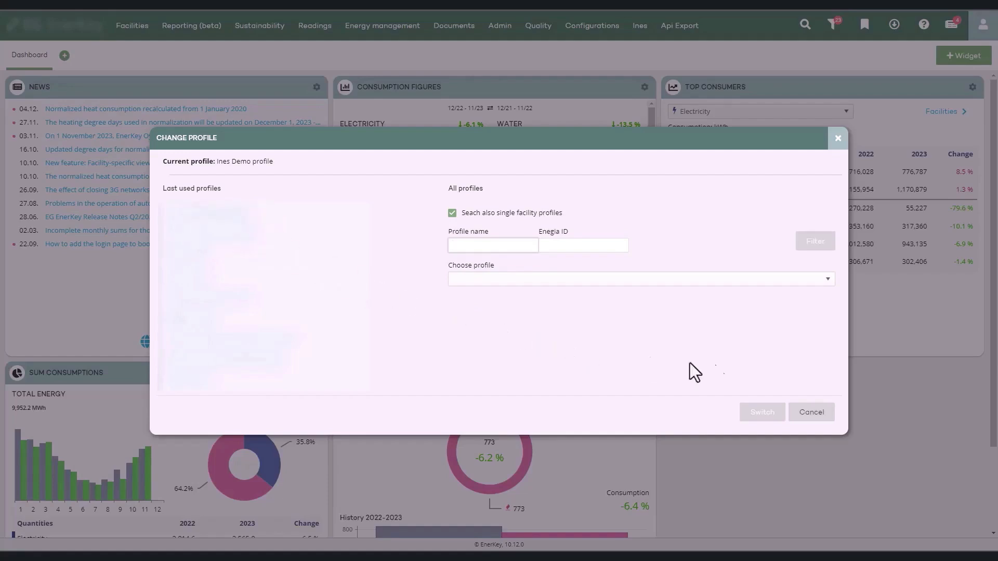
# - Leave profile switching, go to Settings and expand the Time frame choices
pyautogui.click(982, 25)
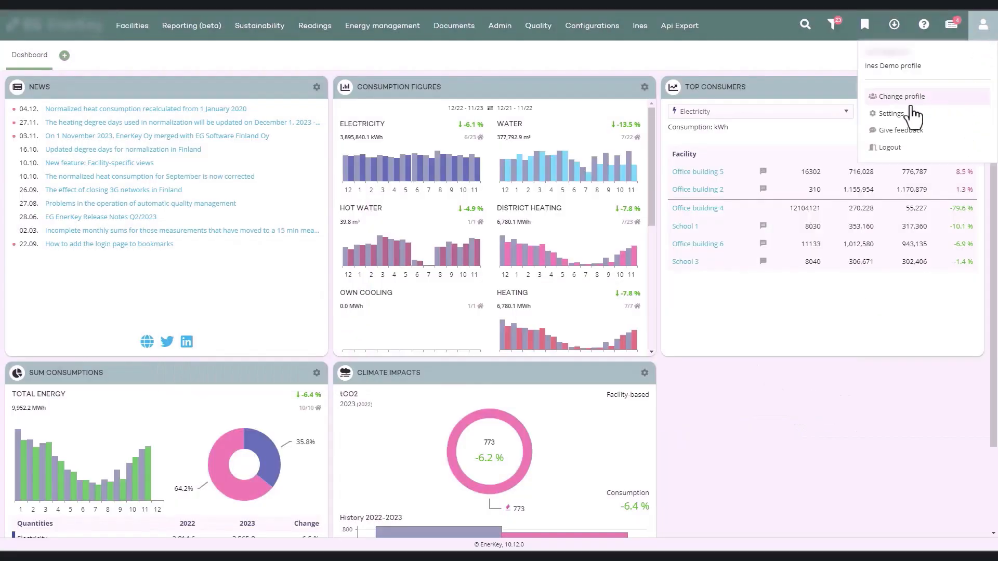
pyautogui.click(894, 114)
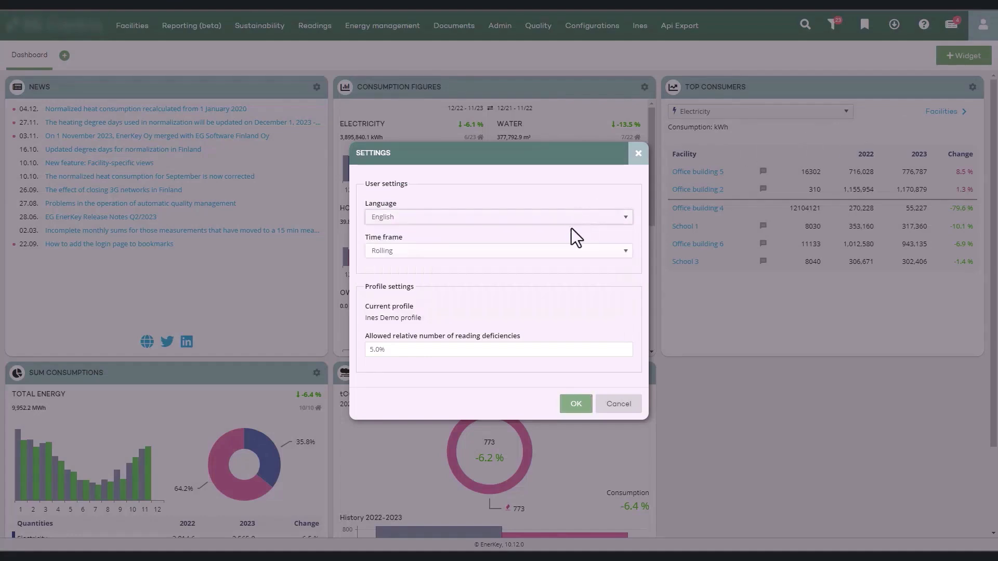
pyautogui.click(498, 251)
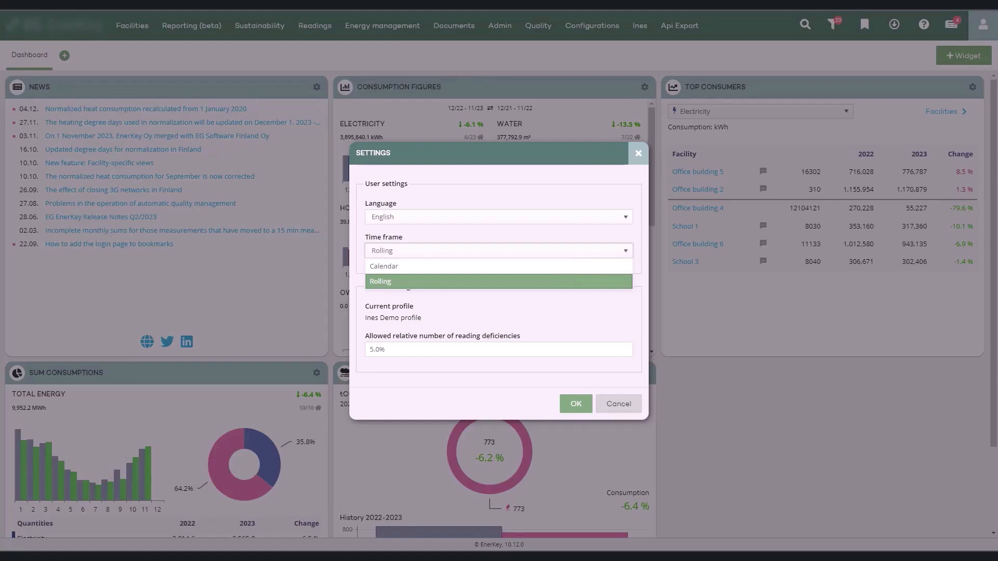
pyautogui.moveTo(530, 322)
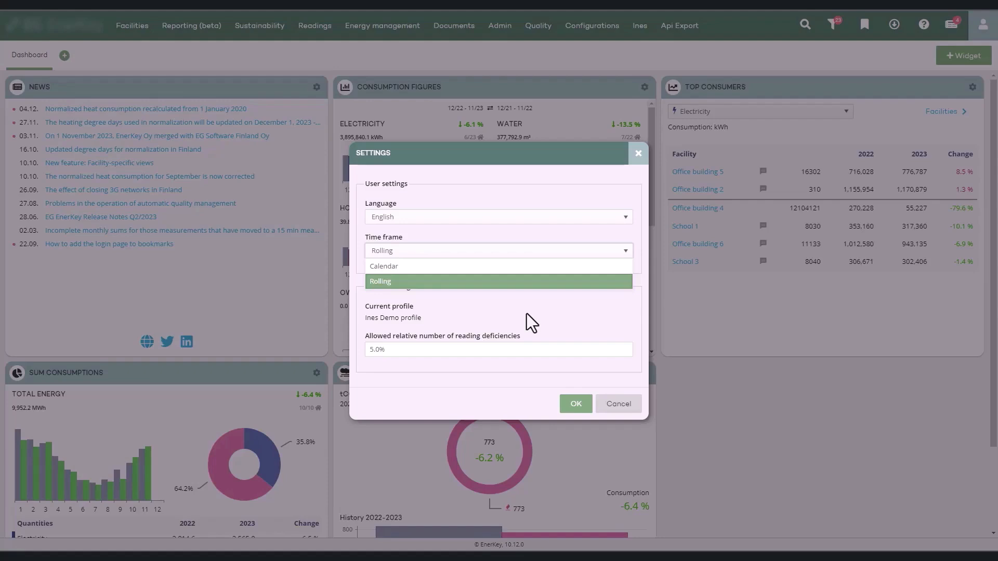
pyautogui.click(498, 281)
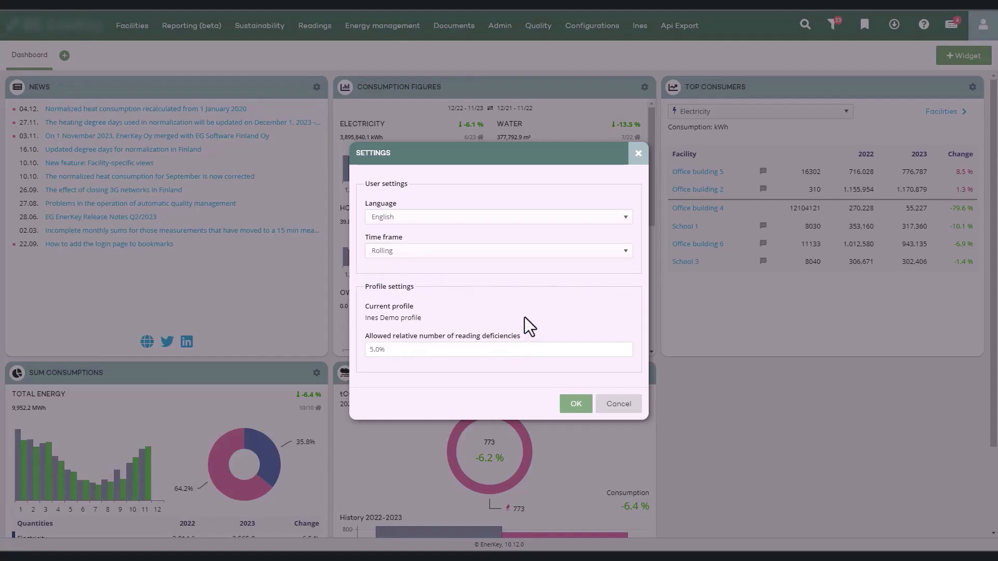
pyautogui.moveTo(537, 314)
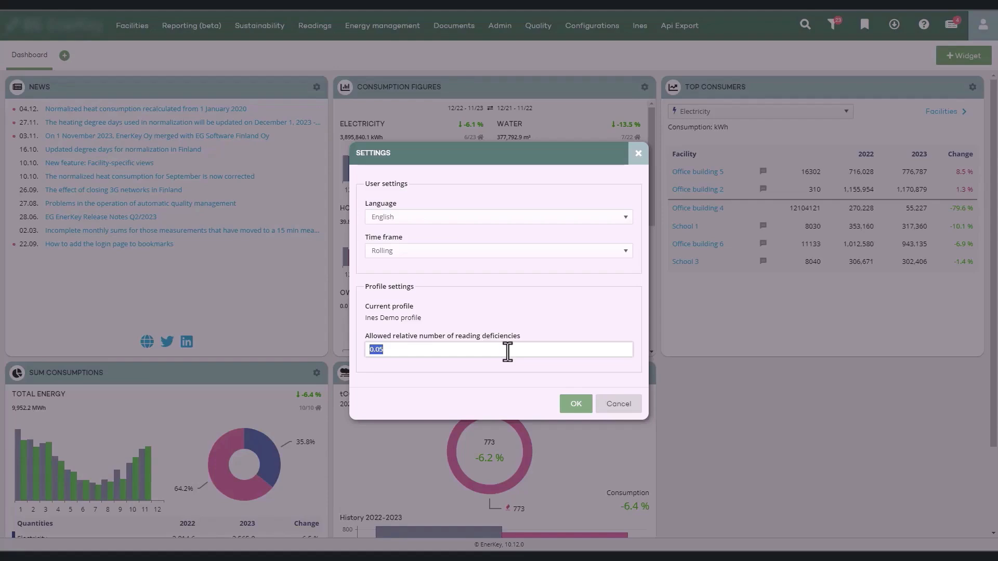
# - Enter 2.0% as the allowed relative number of reading deficiencies
pyautogui.write('0')
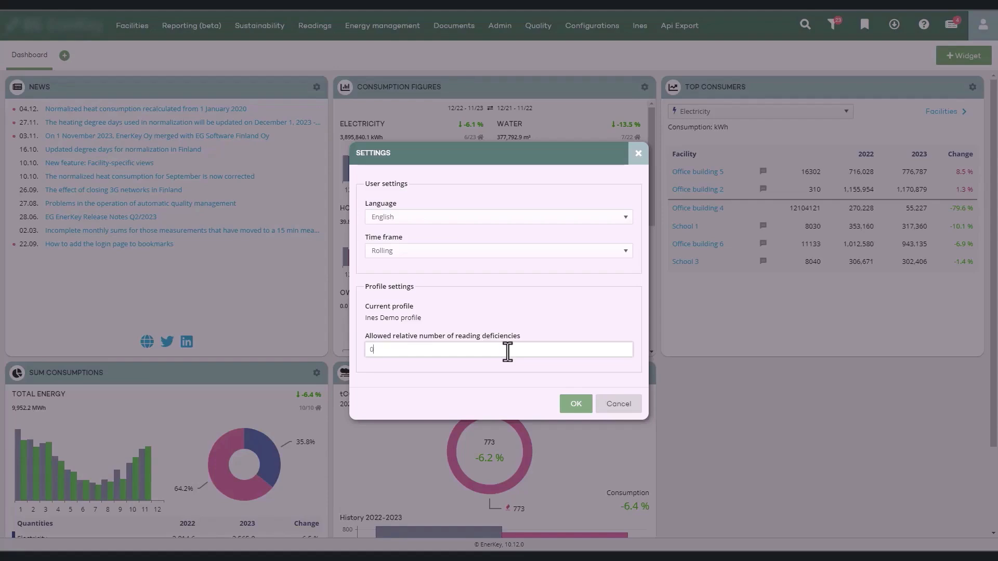
pyautogui.write('.0')
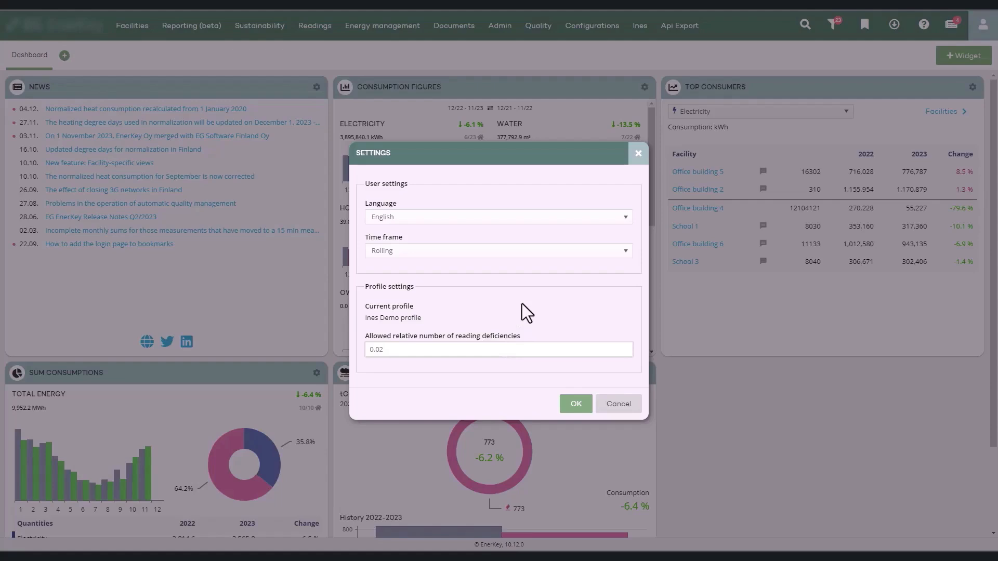
pyautogui.write('2.0%')
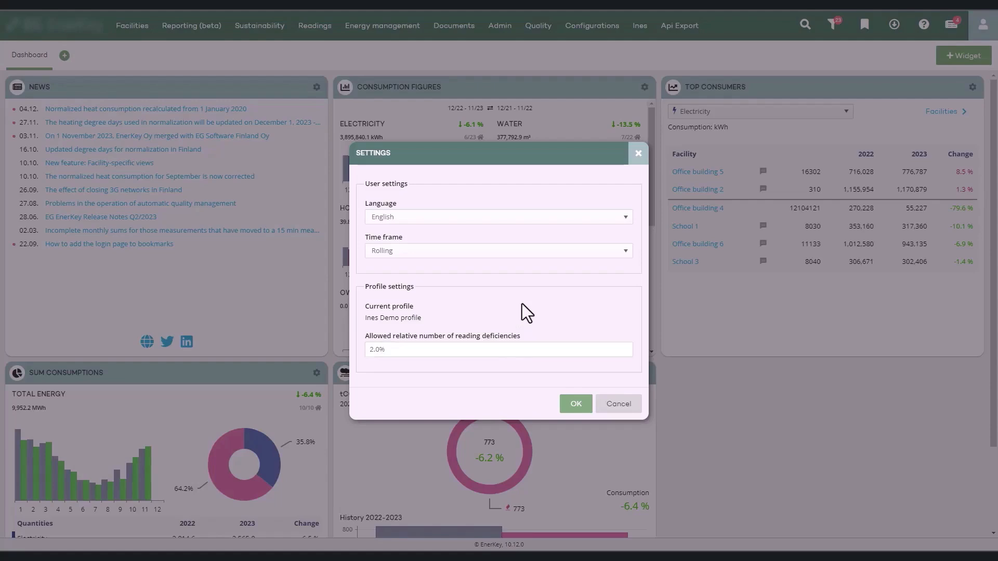